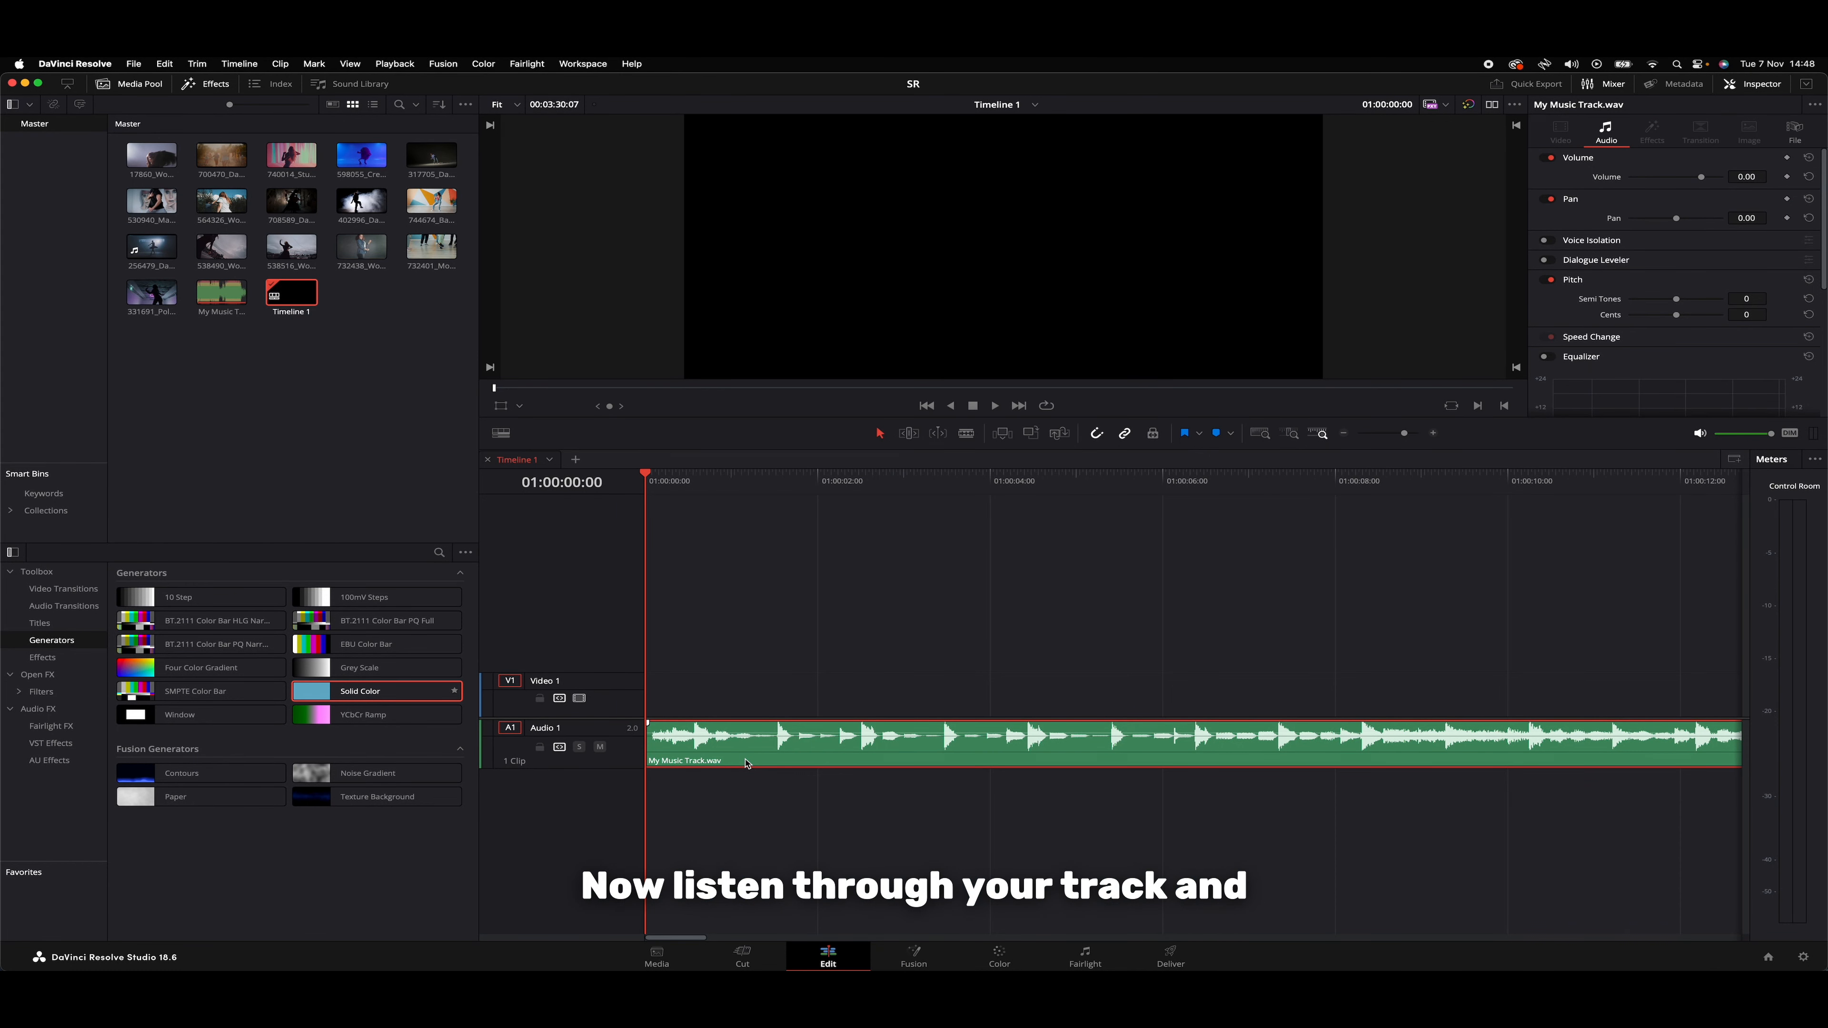
Add a beat marker to the music track while playing through it
click(995, 406)
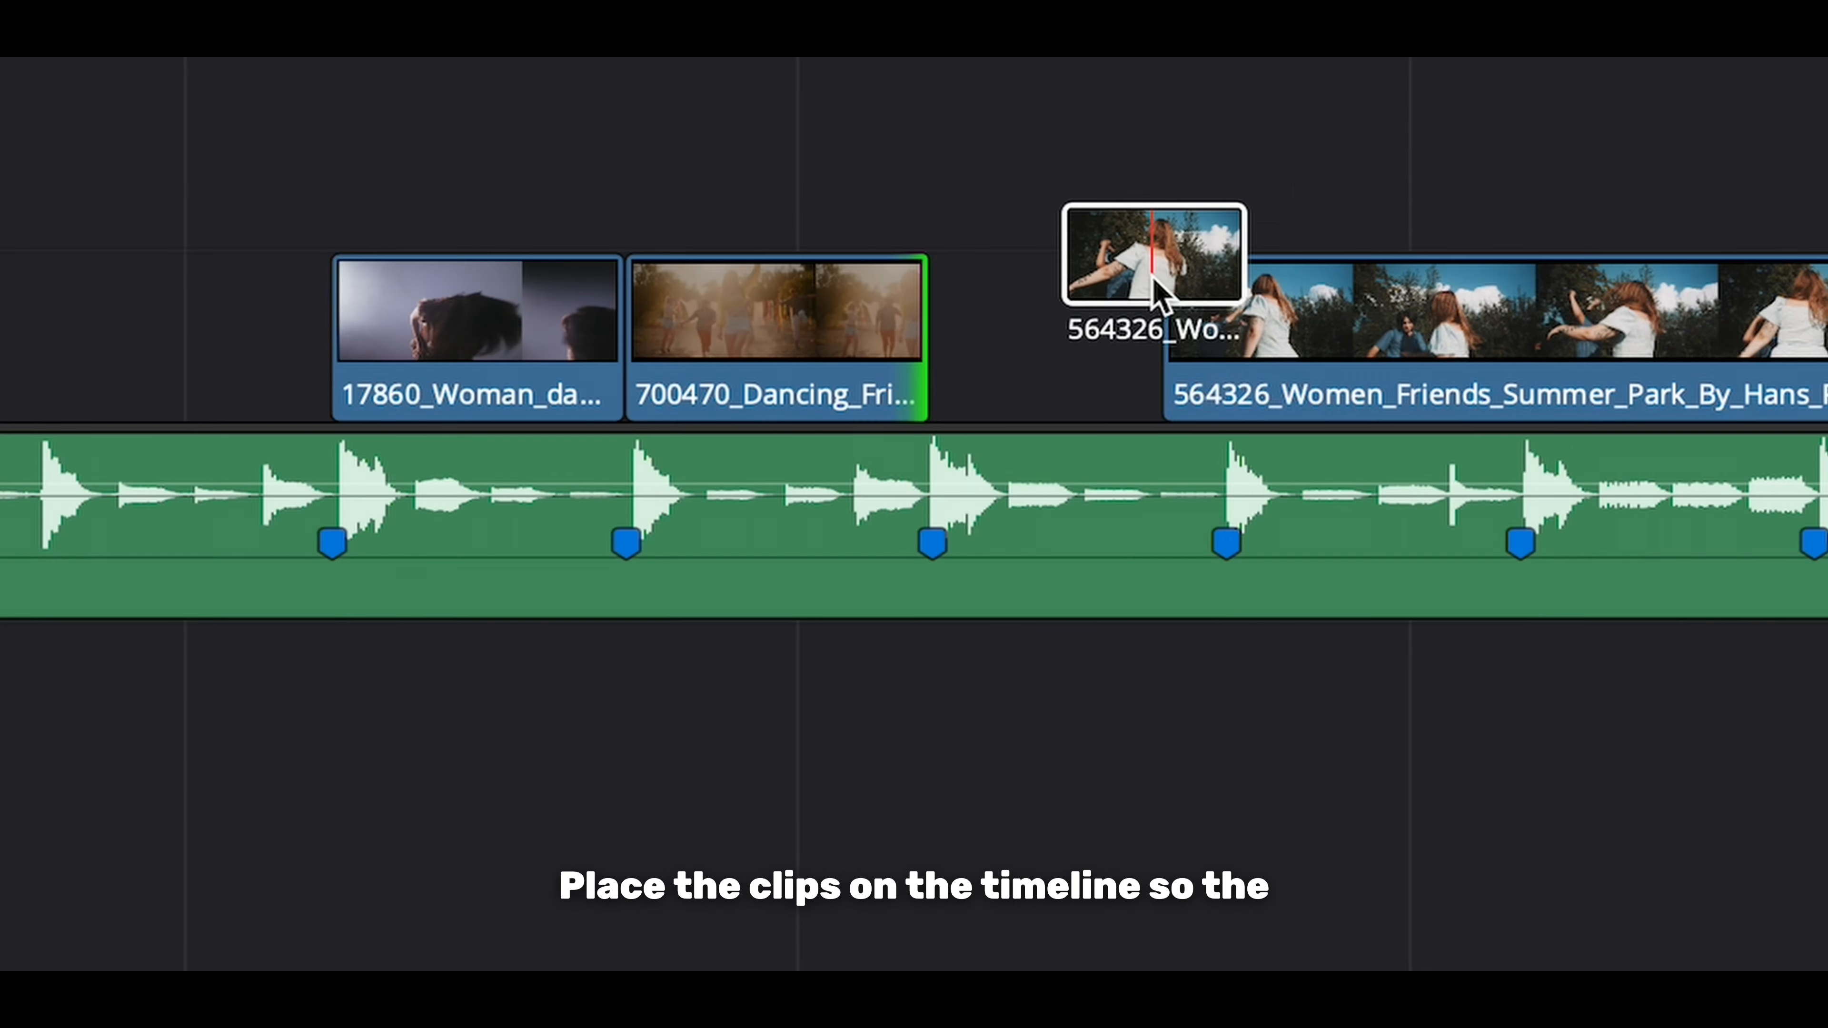
Drop the women friends clip onto Video 1 starting at the next beat marker
drag(1154, 256, 932, 291)
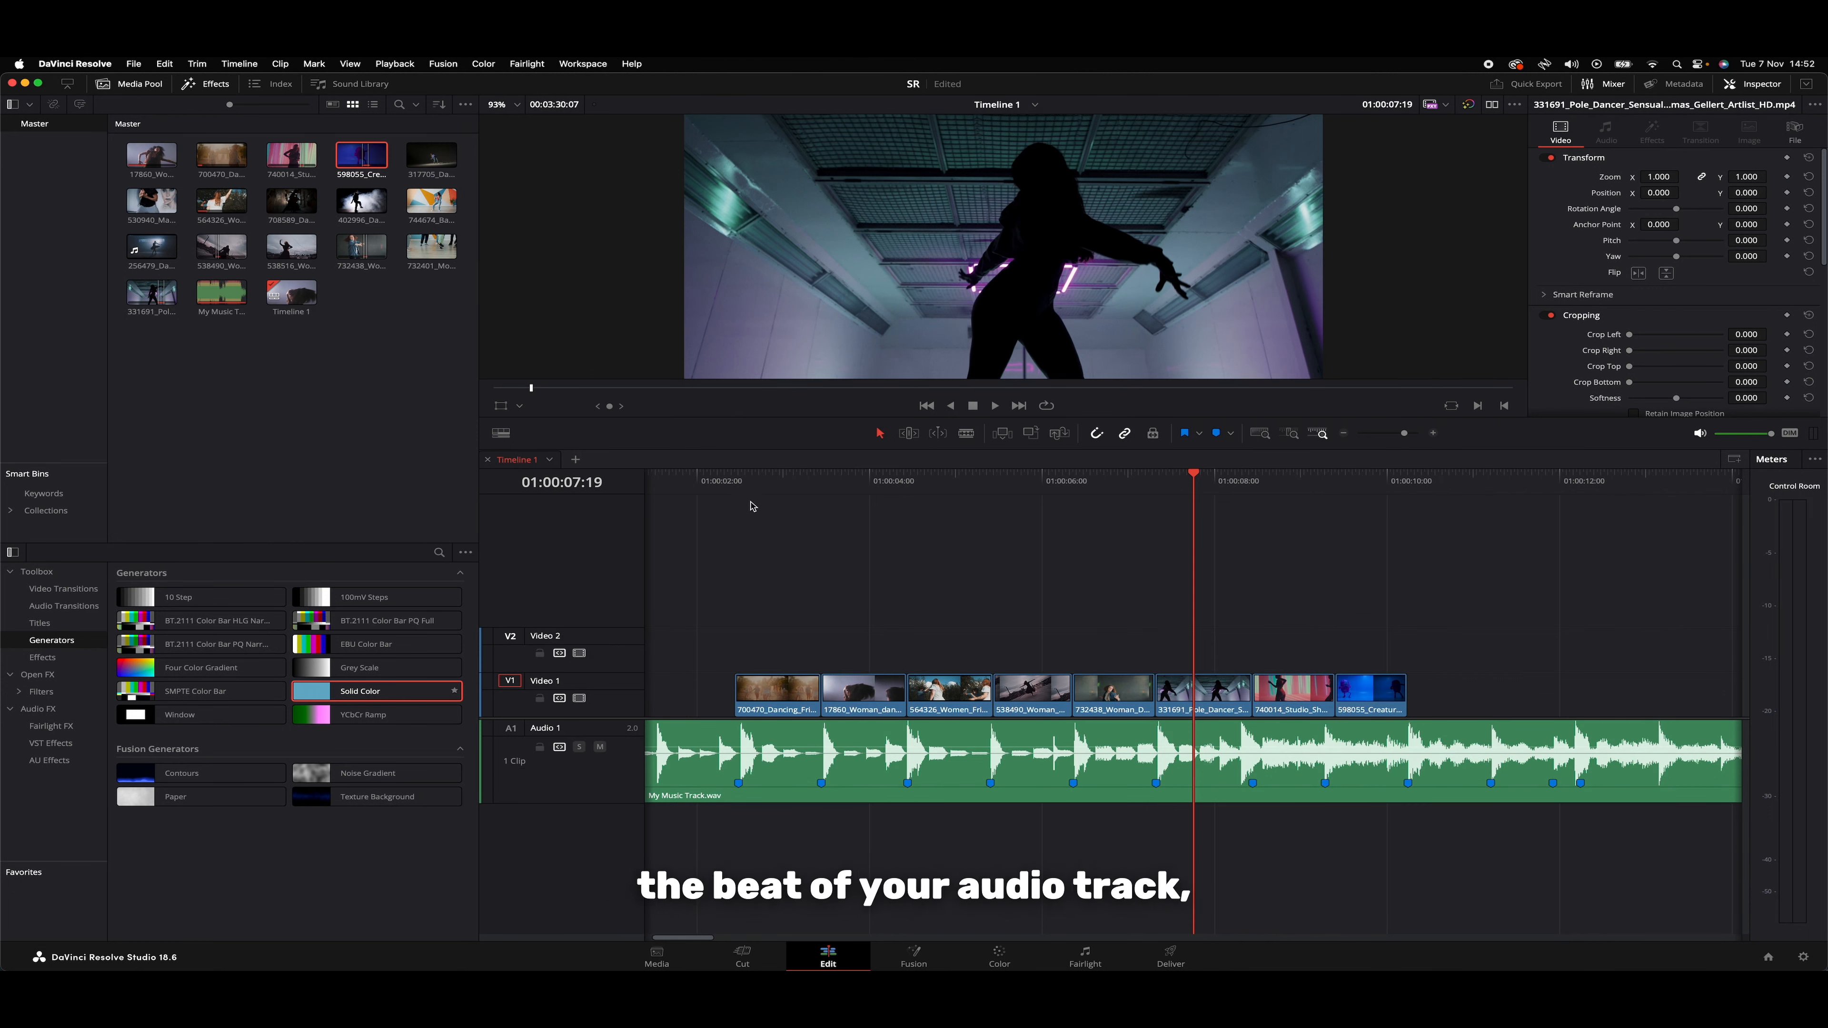
Bring up the Timeline View Options to reach the Audio Waveforms setting
click(501, 433)
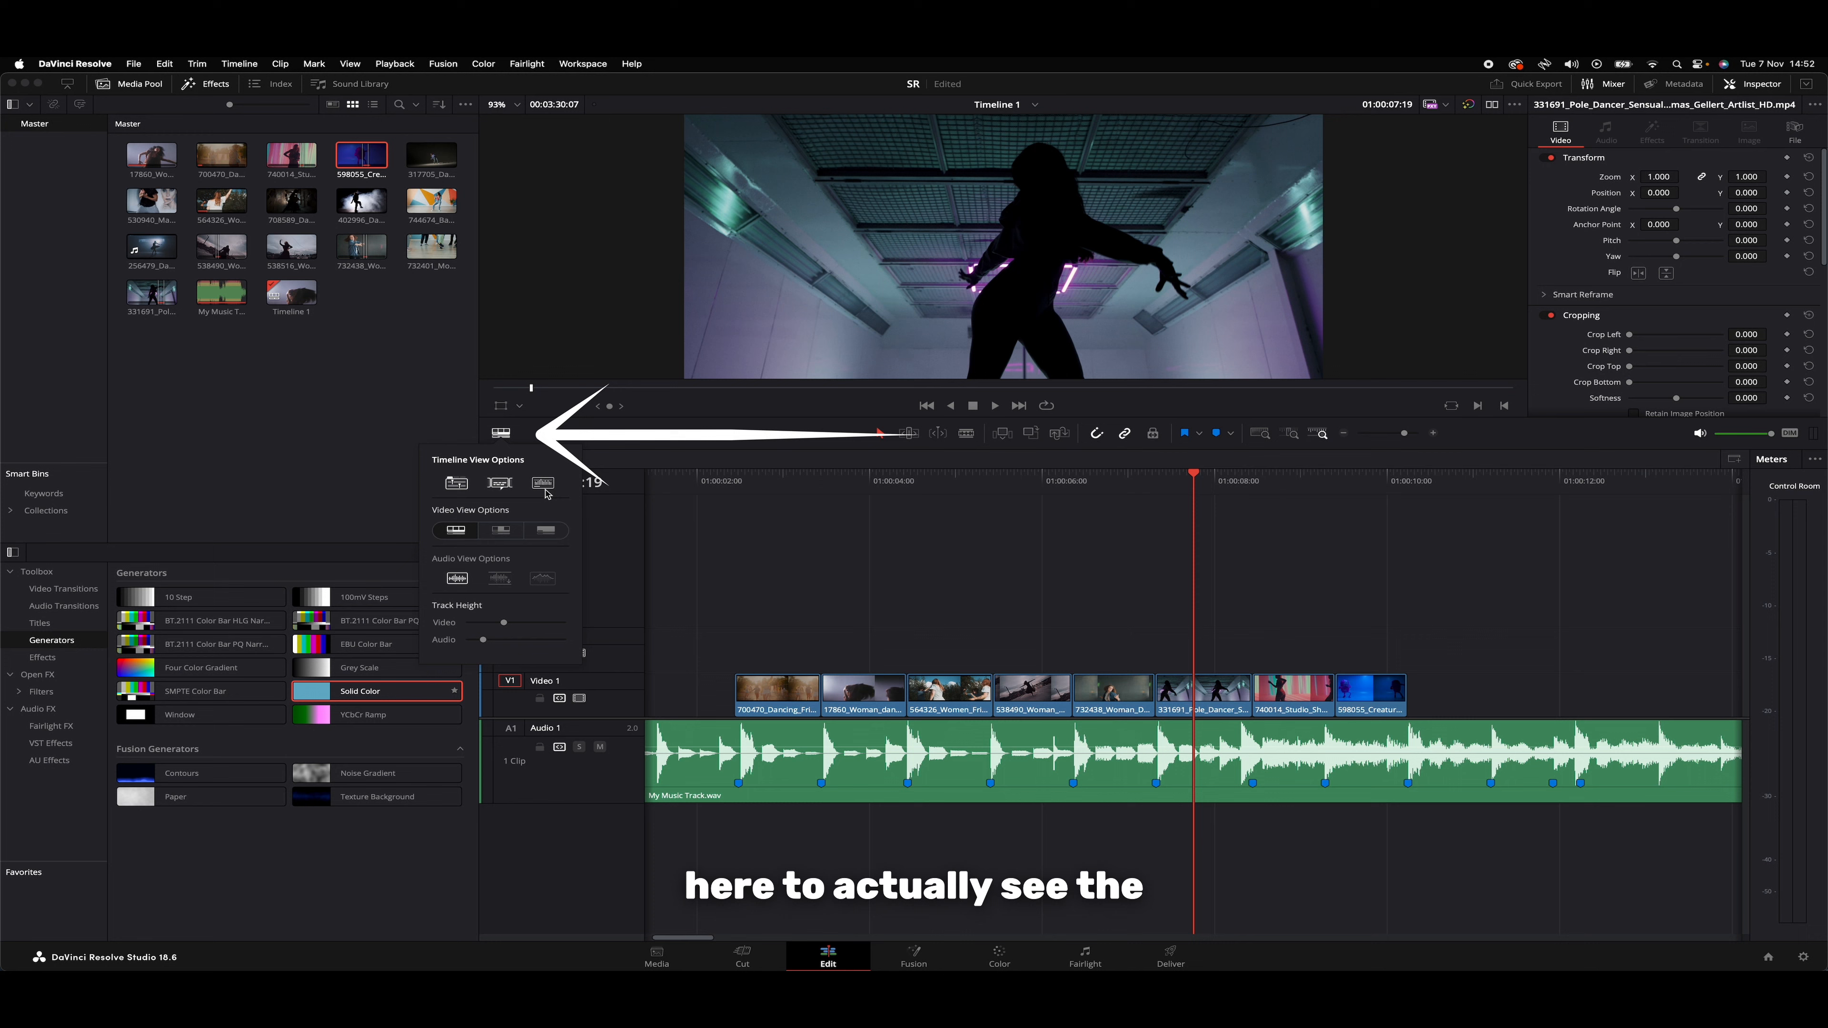
mouse_move(546, 490)
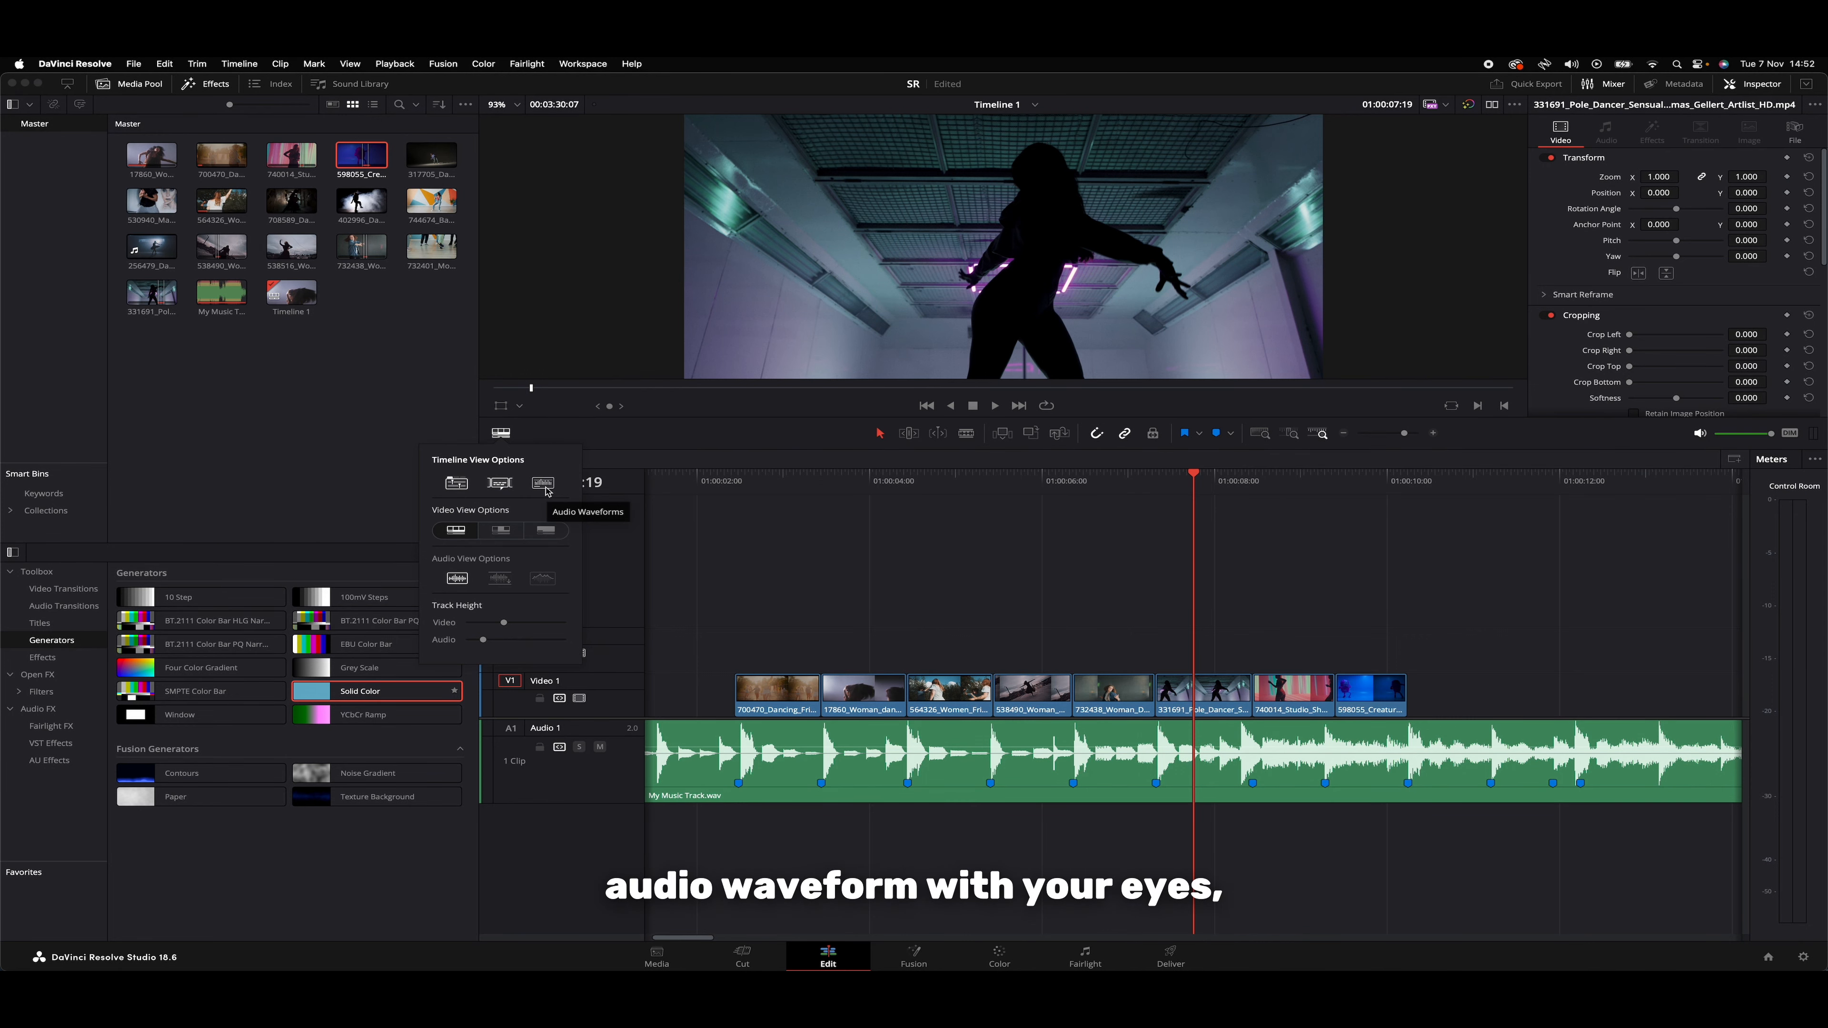